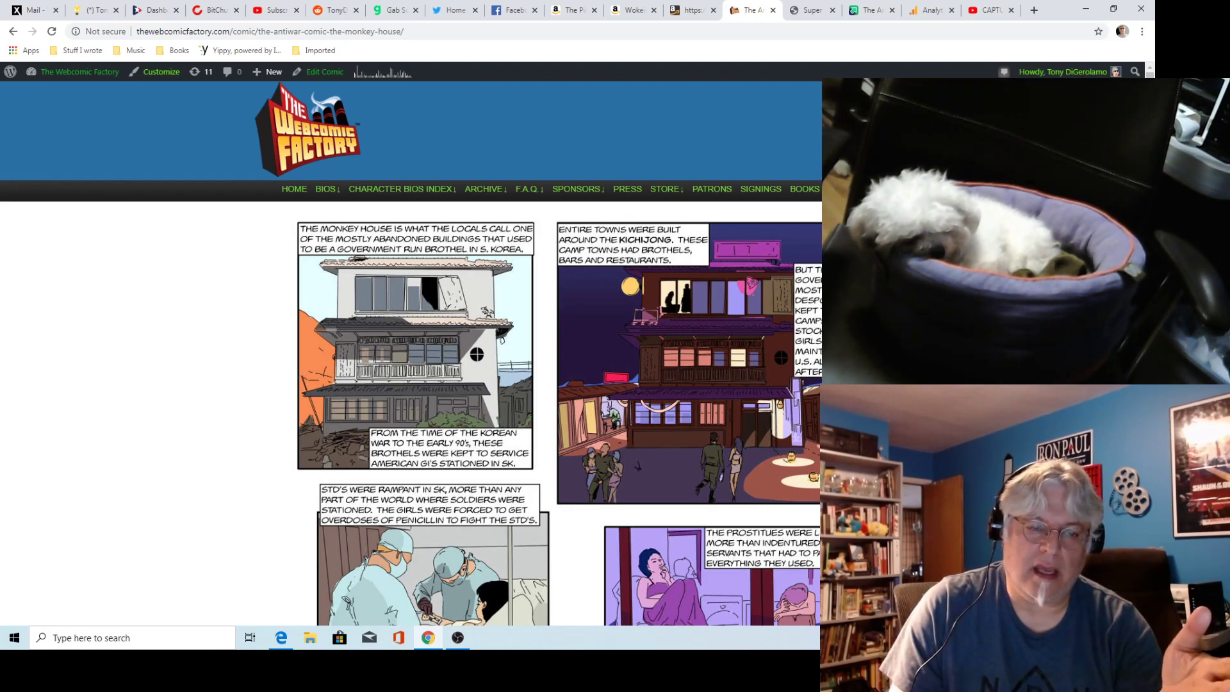
Step: Scroll past the Monkey House comic panels and credits to the Discussion comments citing the New Republic article
scroll("down", 3)
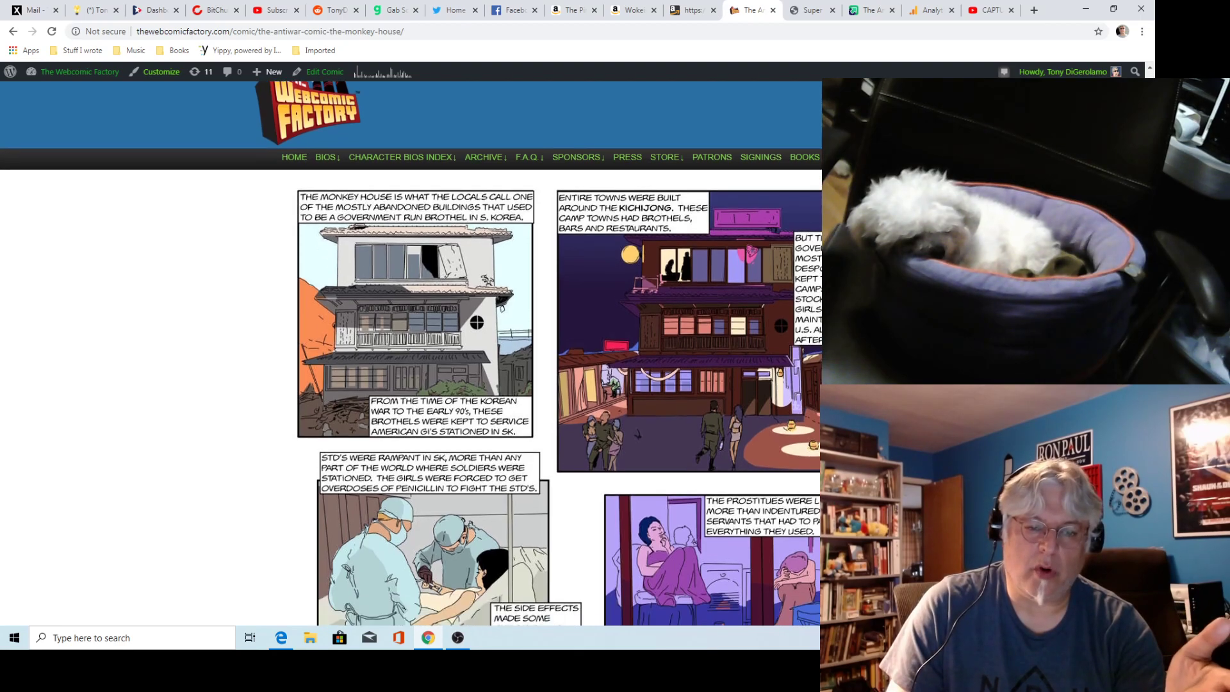
scroll("down", 3)
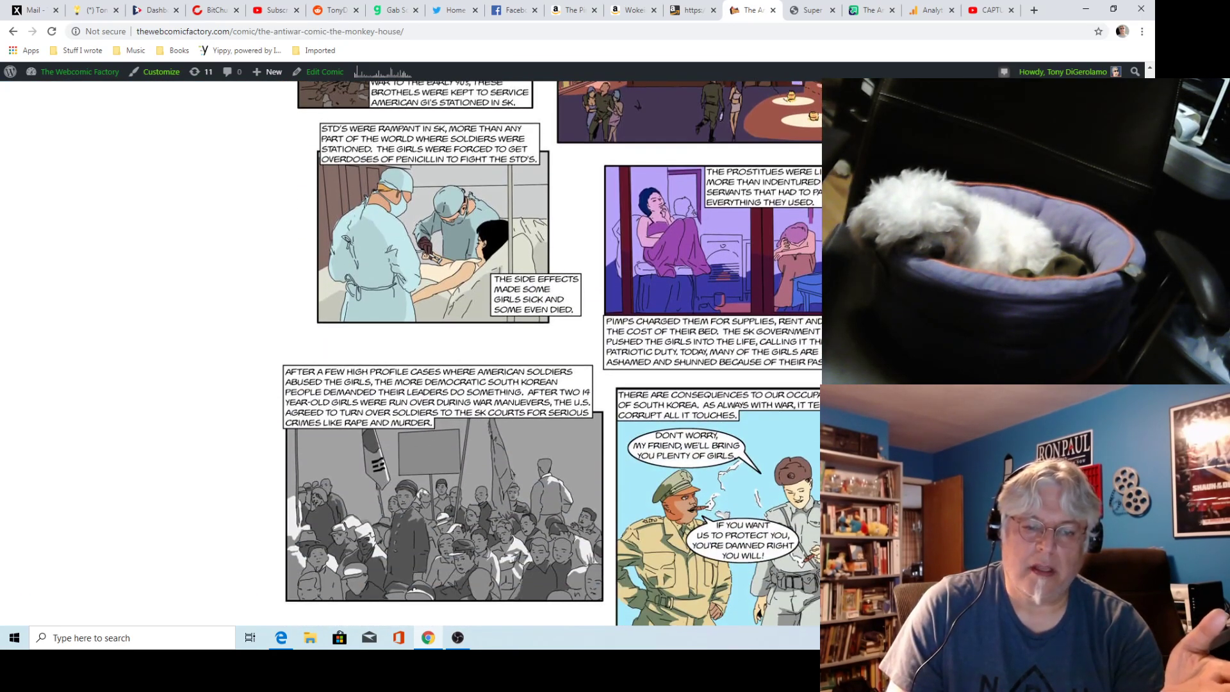
scroll("down", 3)
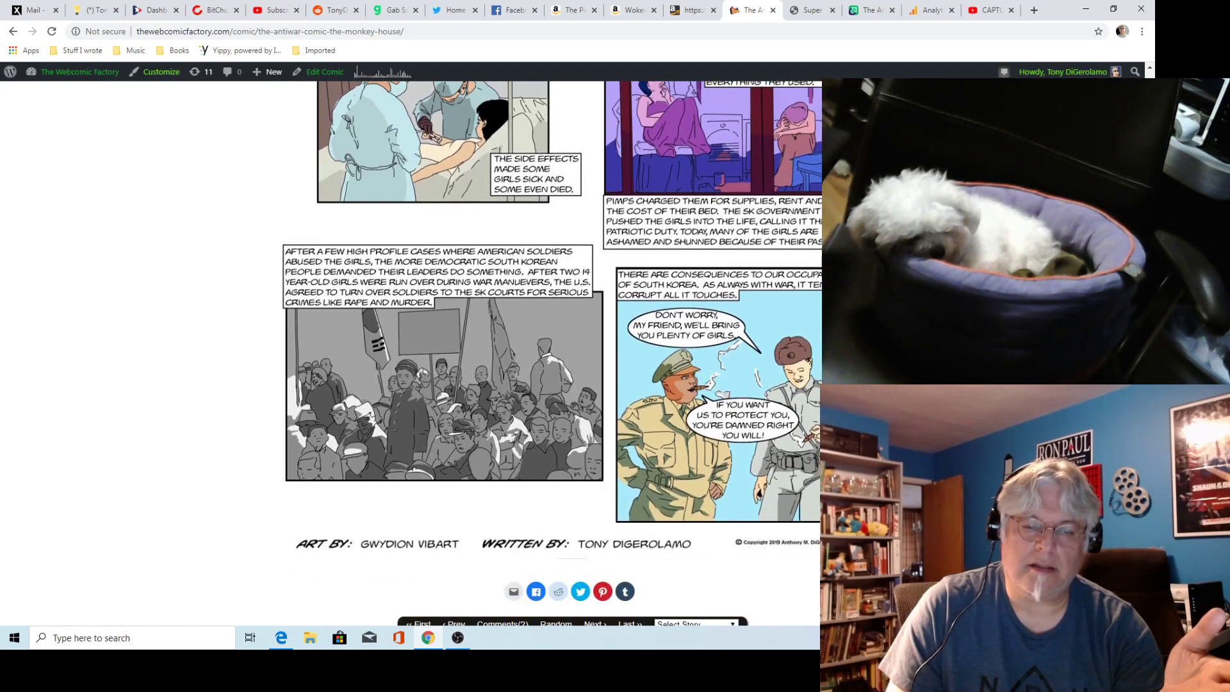
scroll("down", 3)
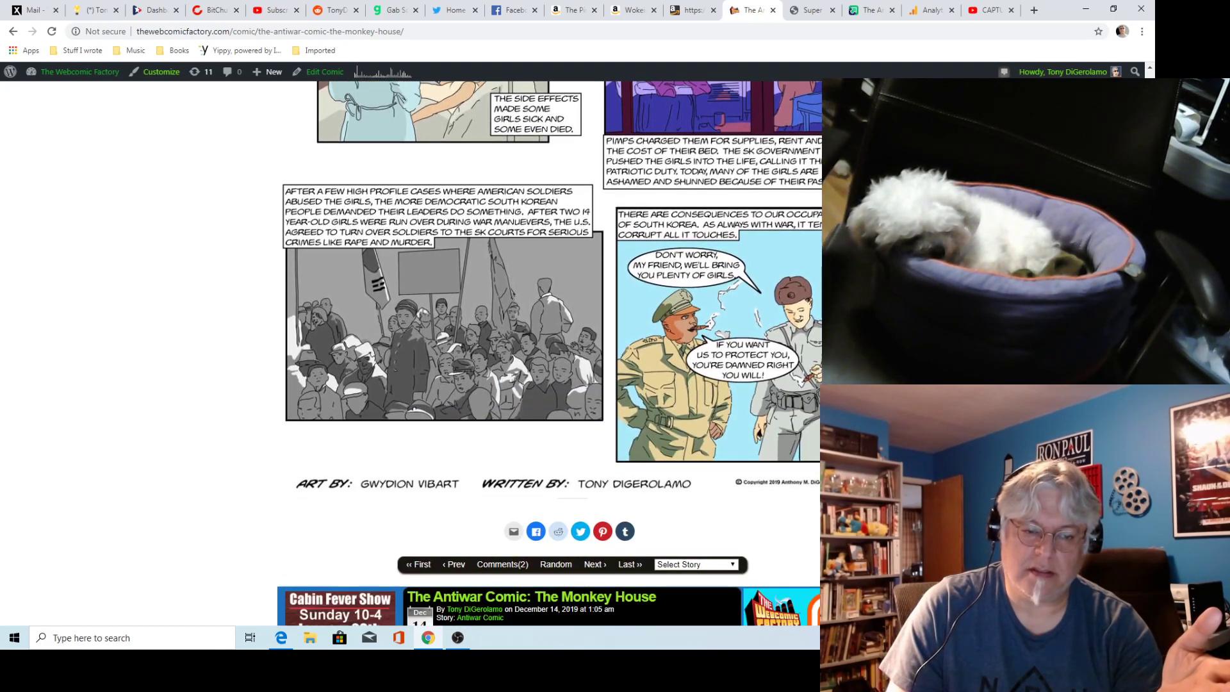
scroll("down", 3)
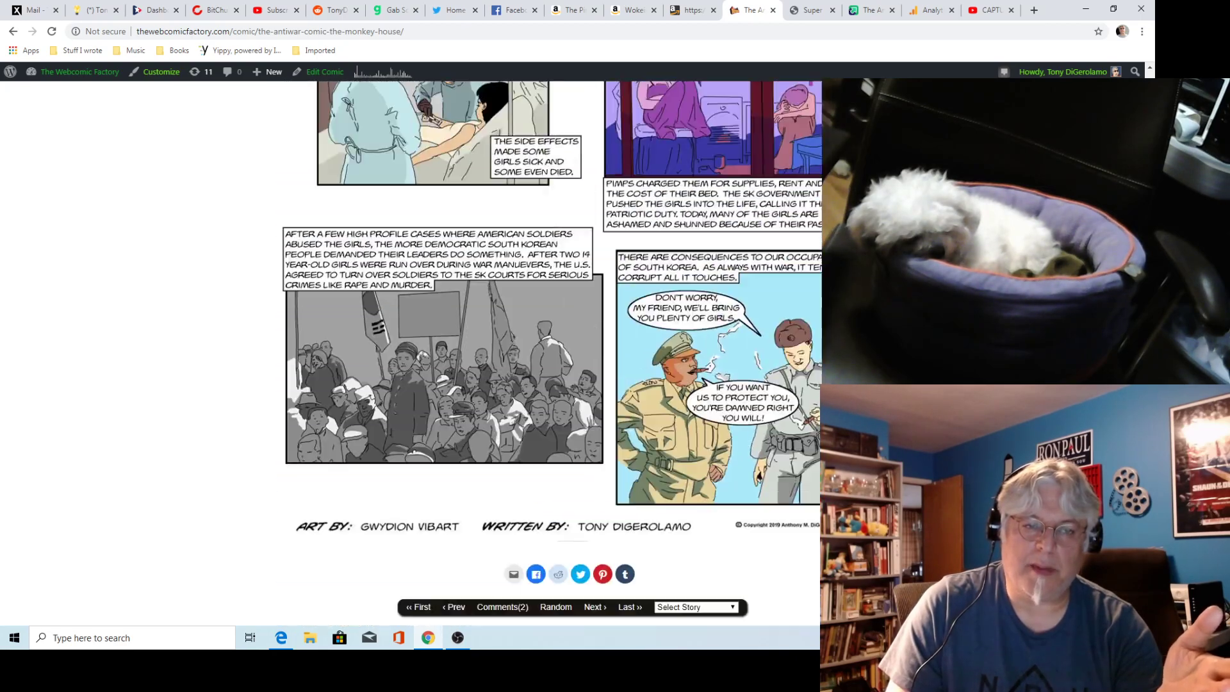
scroll("down", 3)
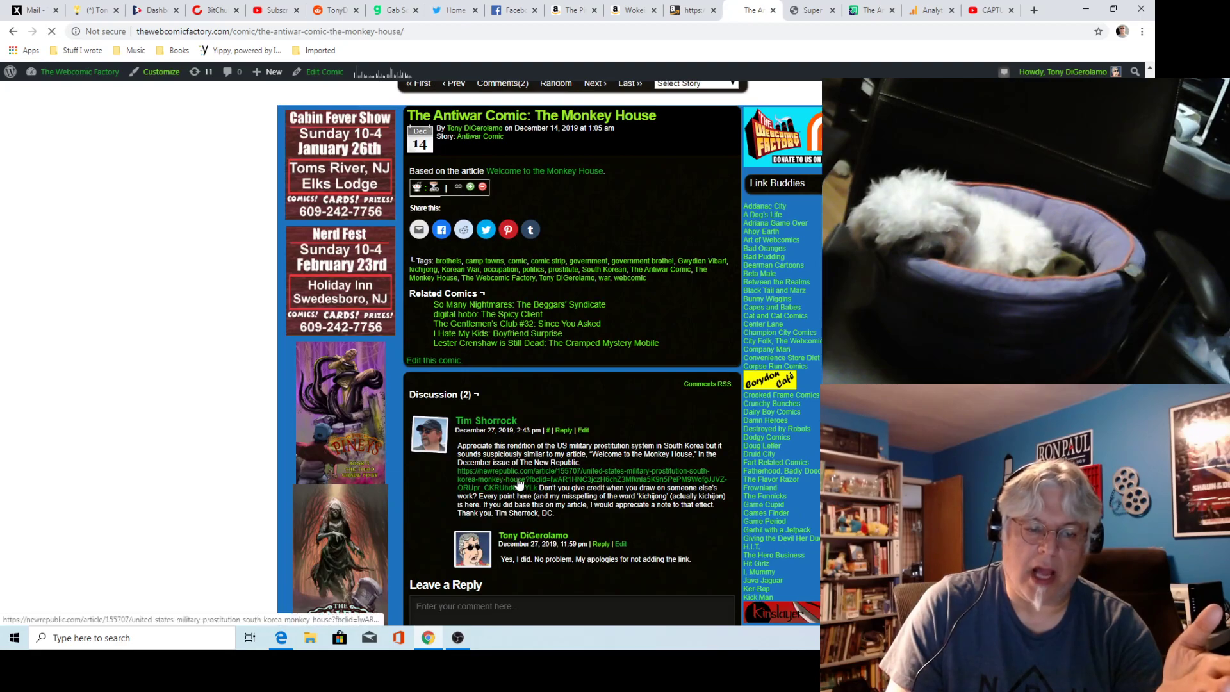
left_click(517, 478)
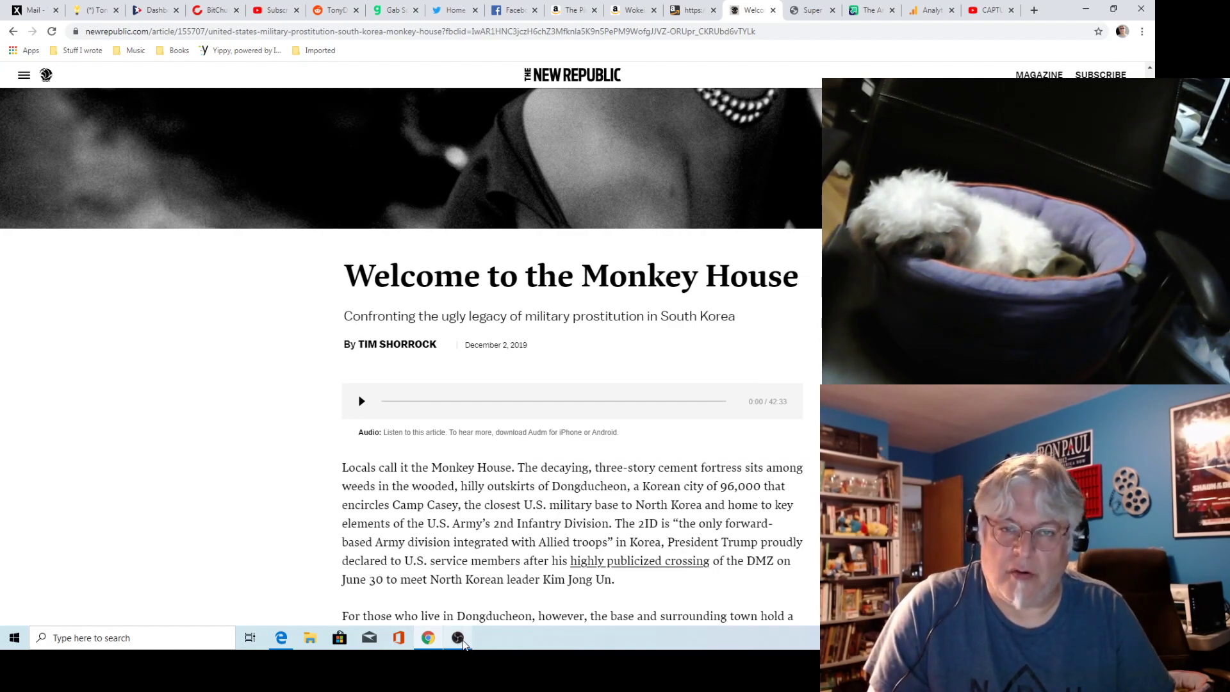
Step: Bring the OBS Studio window to the front over the Monkey House article
left_click(457, 636)
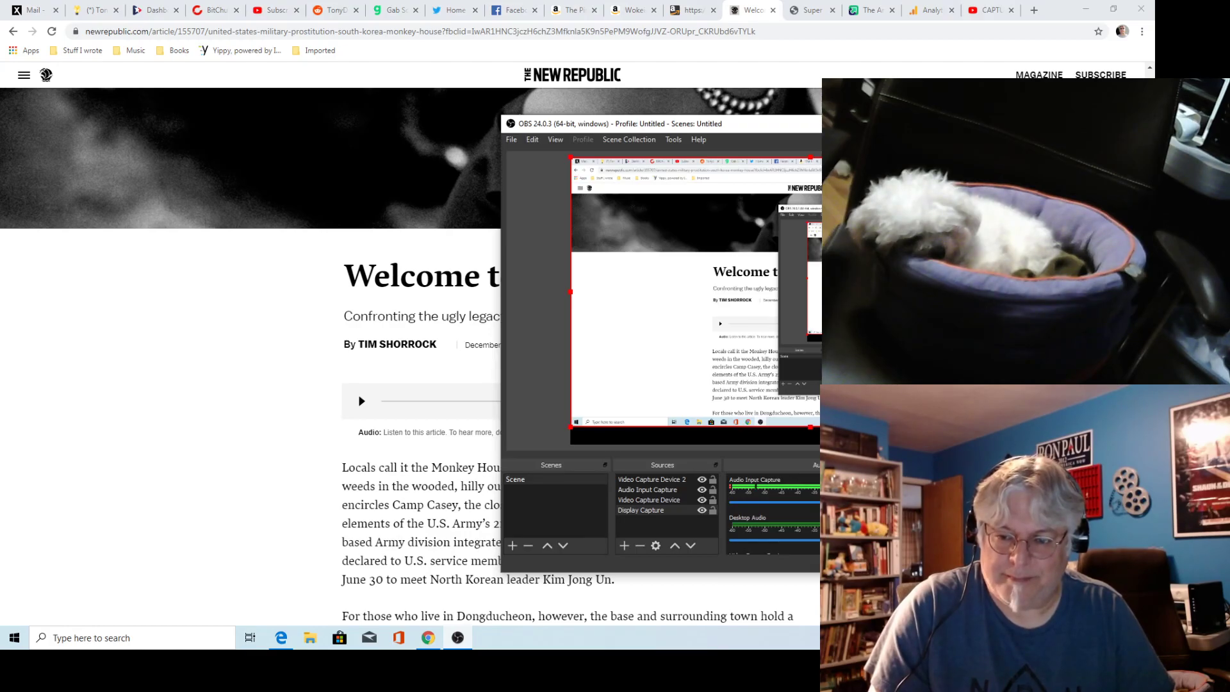